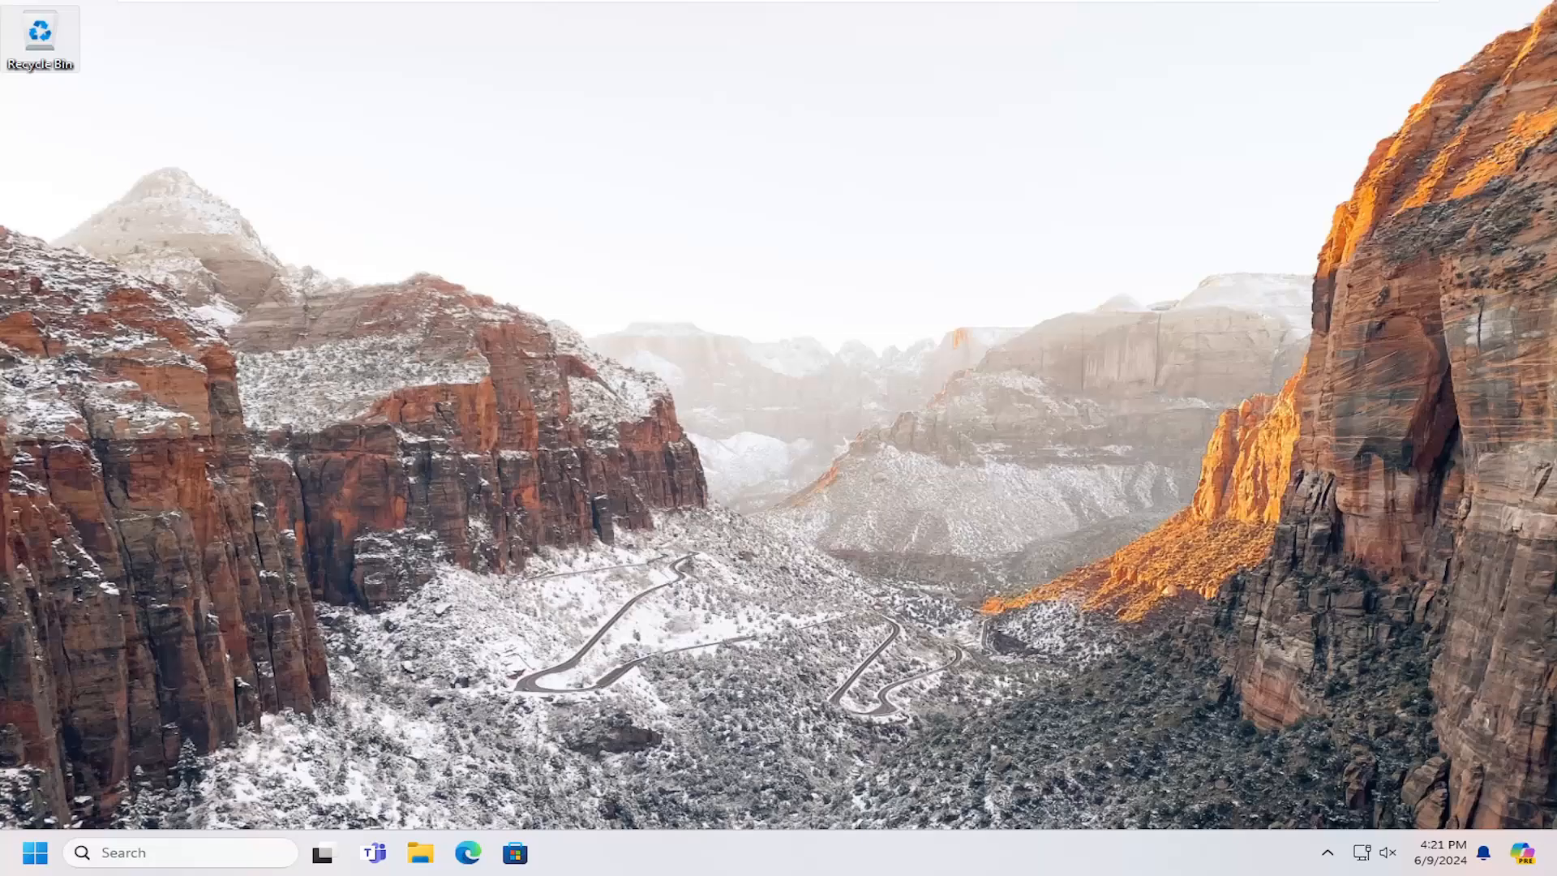
mouse_move(319, 643)
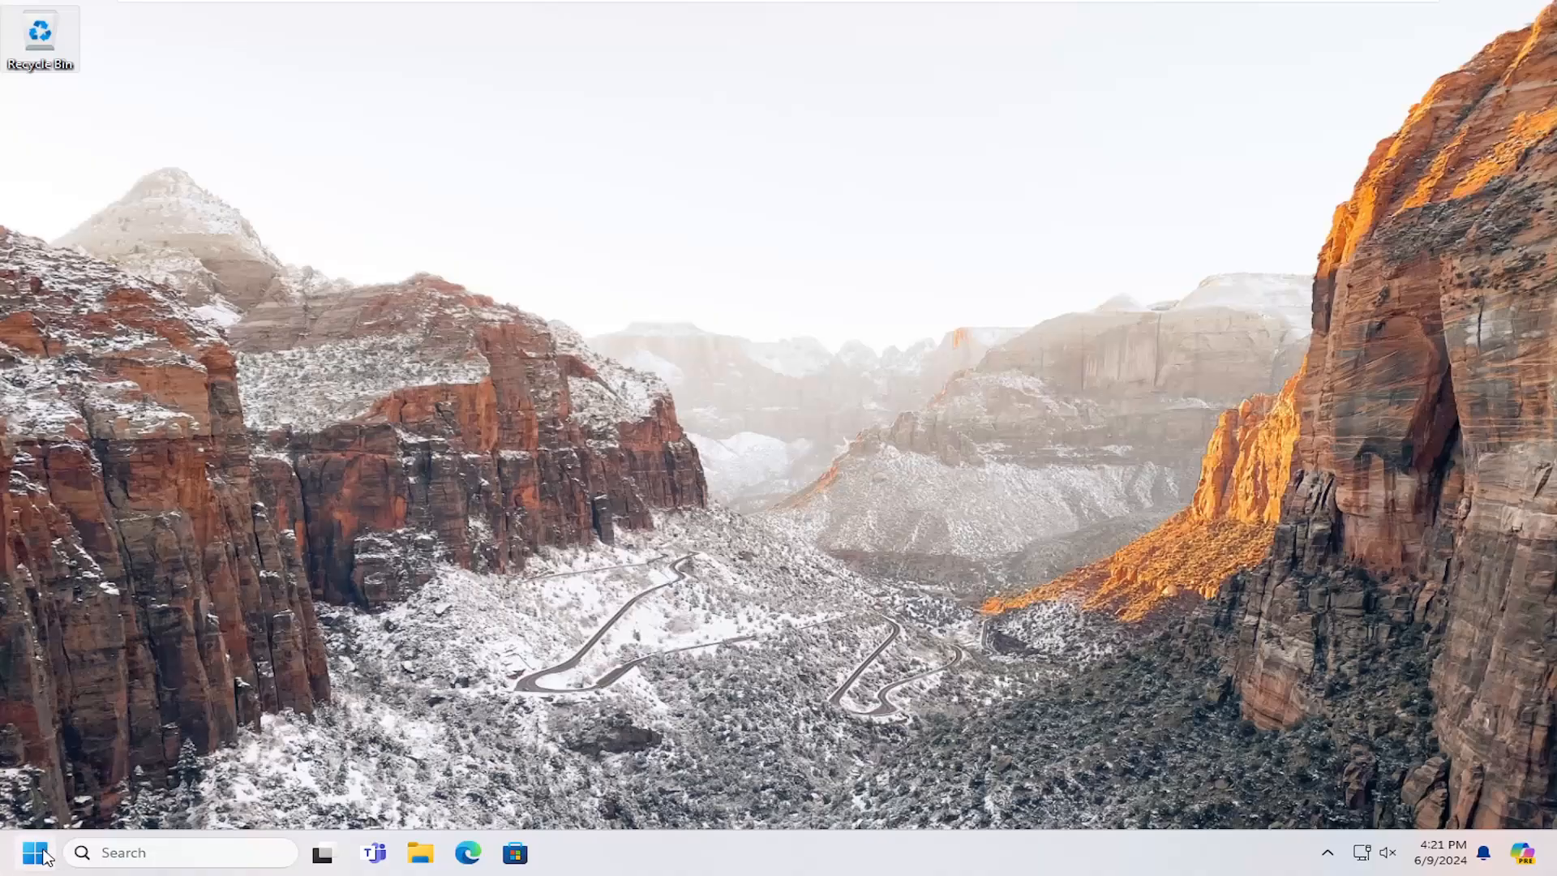
Search for and open Control Panel, then go to Hardware and Sound
type("cont")
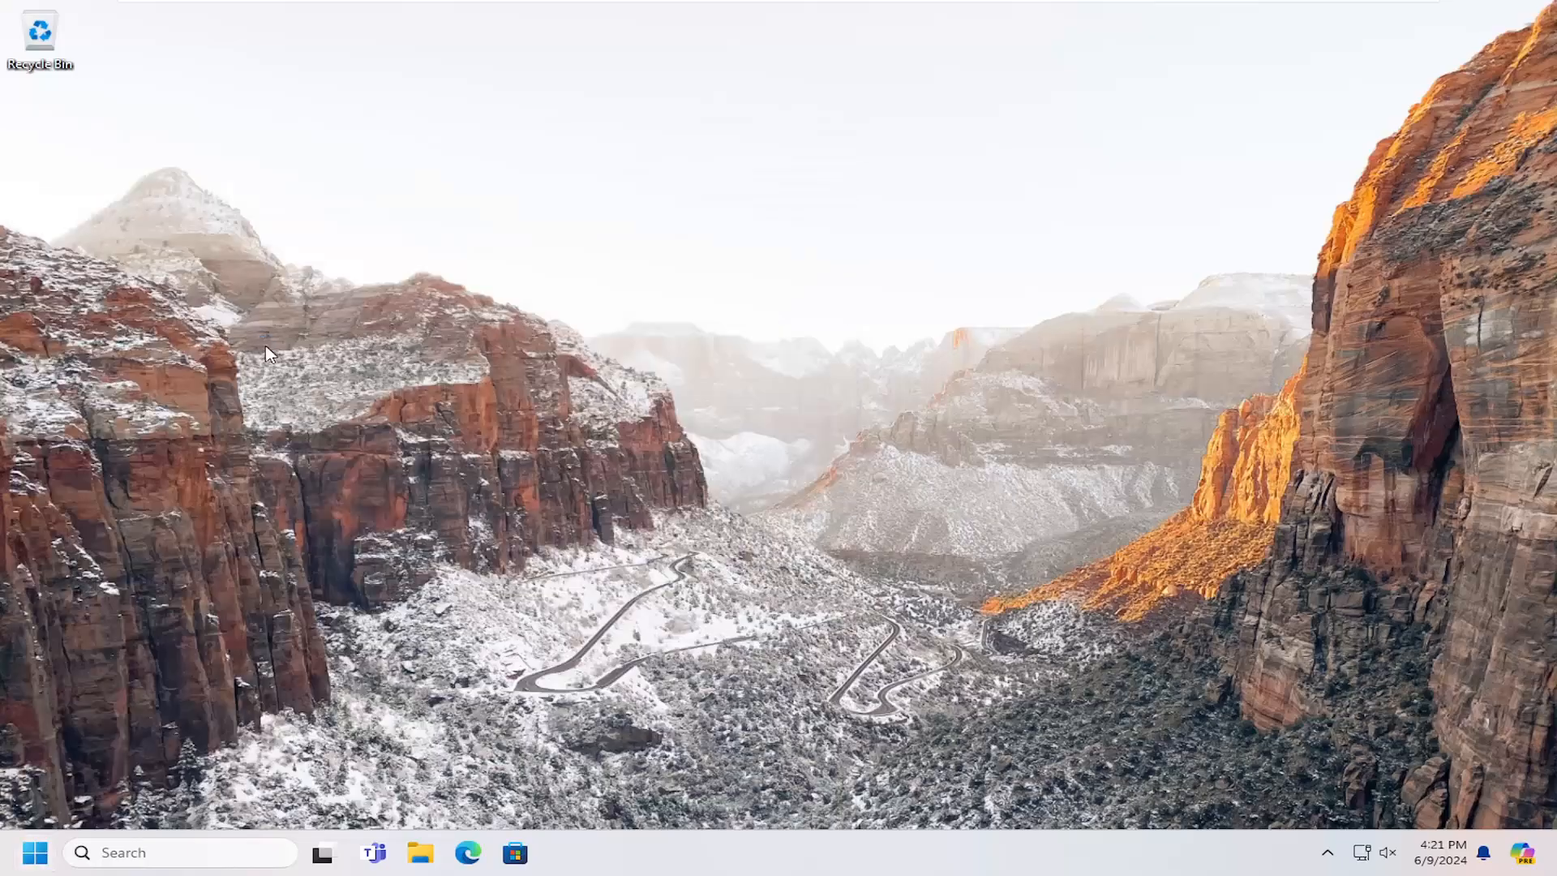
left_click(1167, 240)
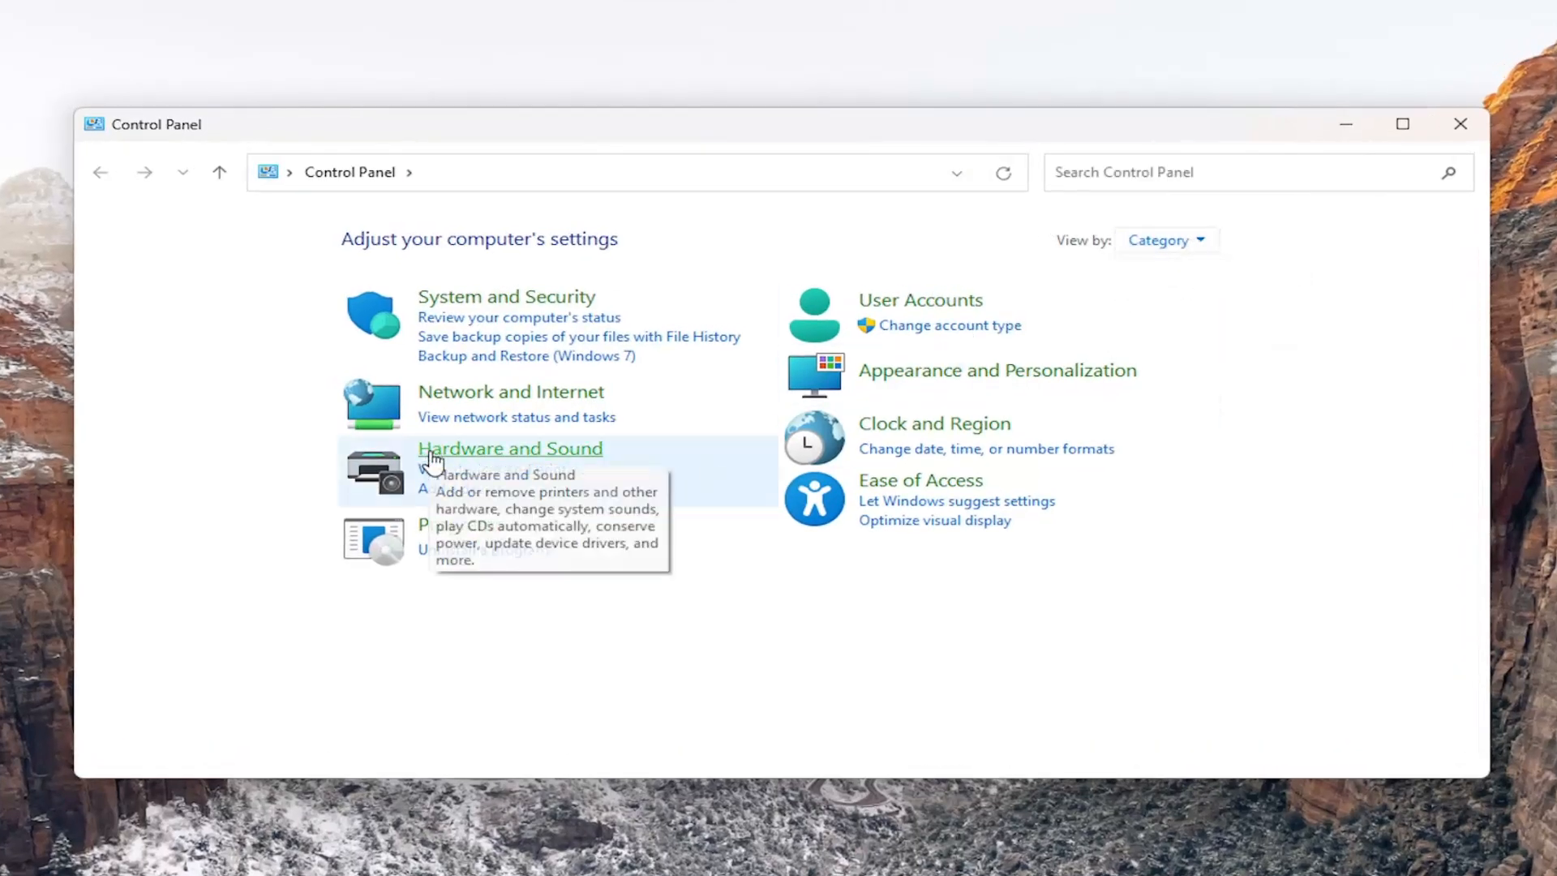
left_click(508, 447)
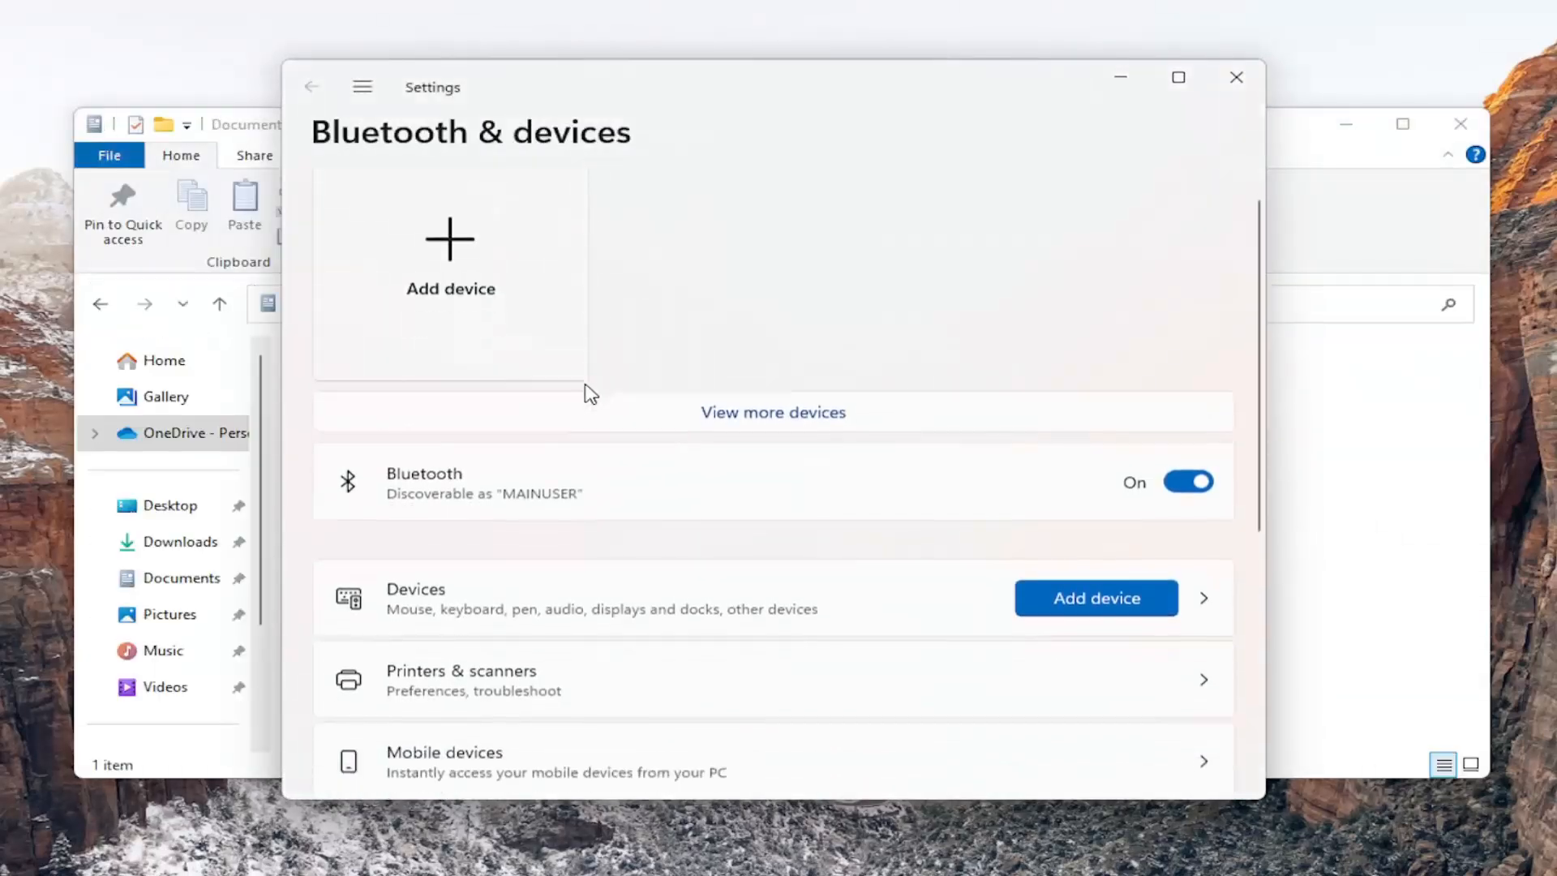
Go to Printers & scanners and show the EPSON L3110 Series printer settings list
scroll("down", 3)
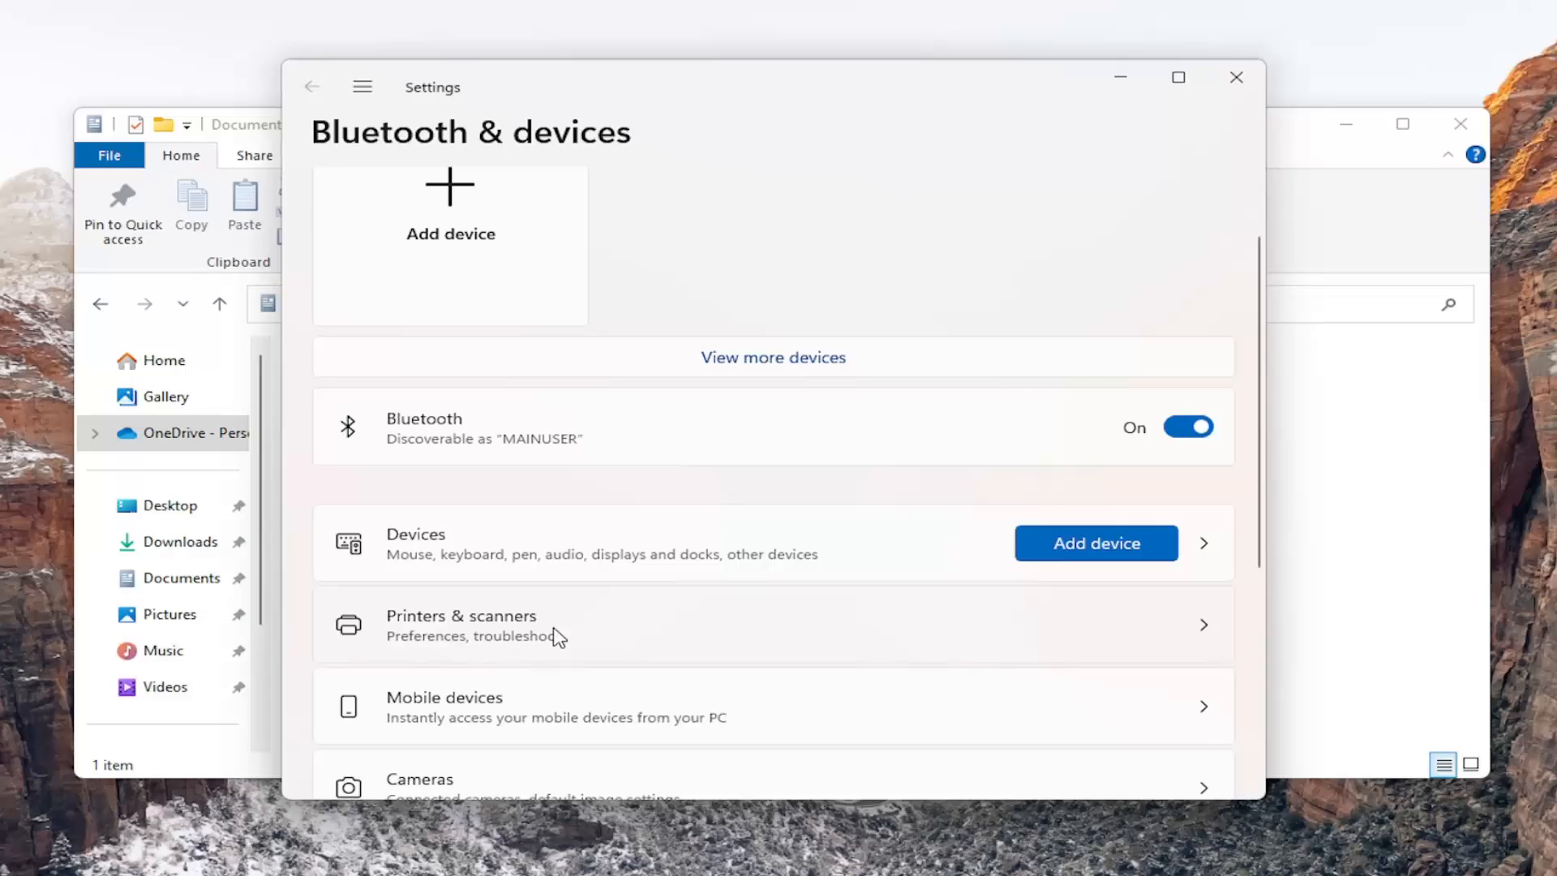
left_click(459, 624)
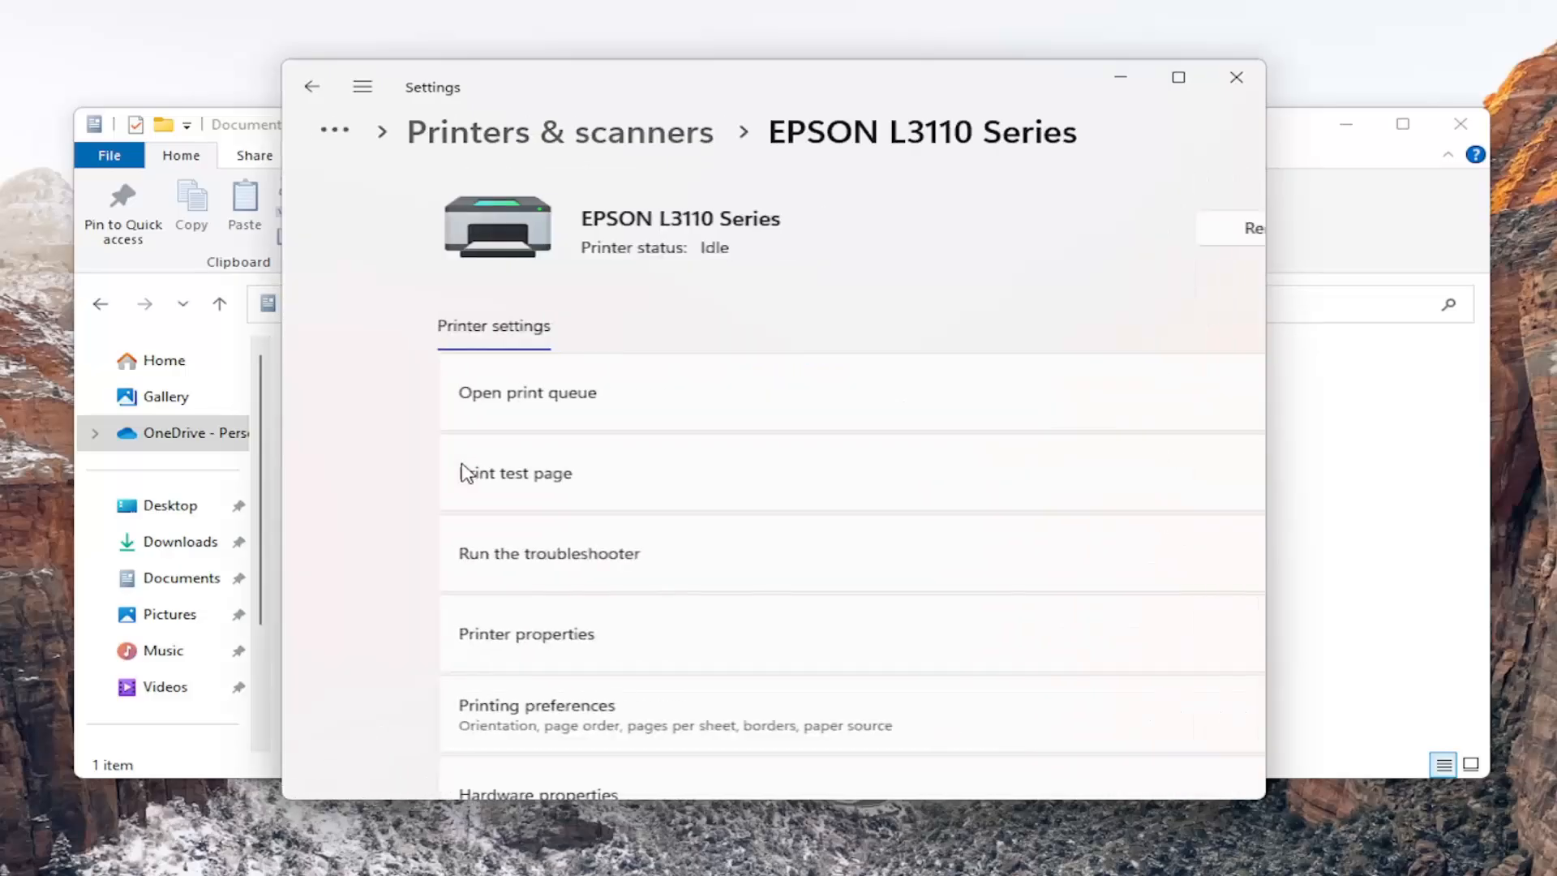
scroll("down", 3)
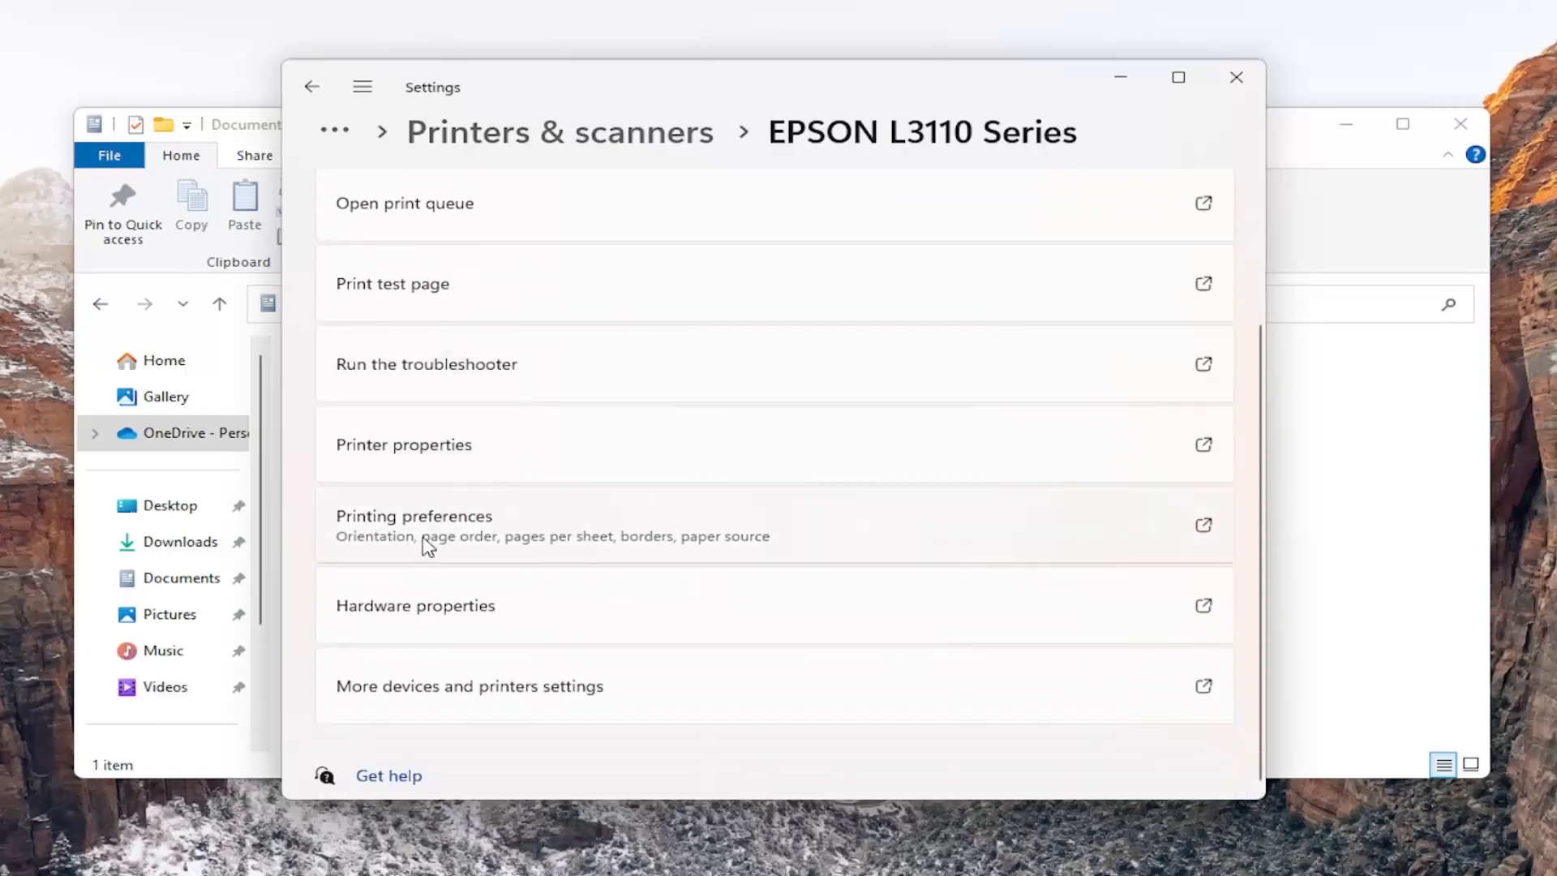
Open EPSON L3110 printing preferences and confirm Letter (8.5 x 11 in) with OK
left_click(414, 516)
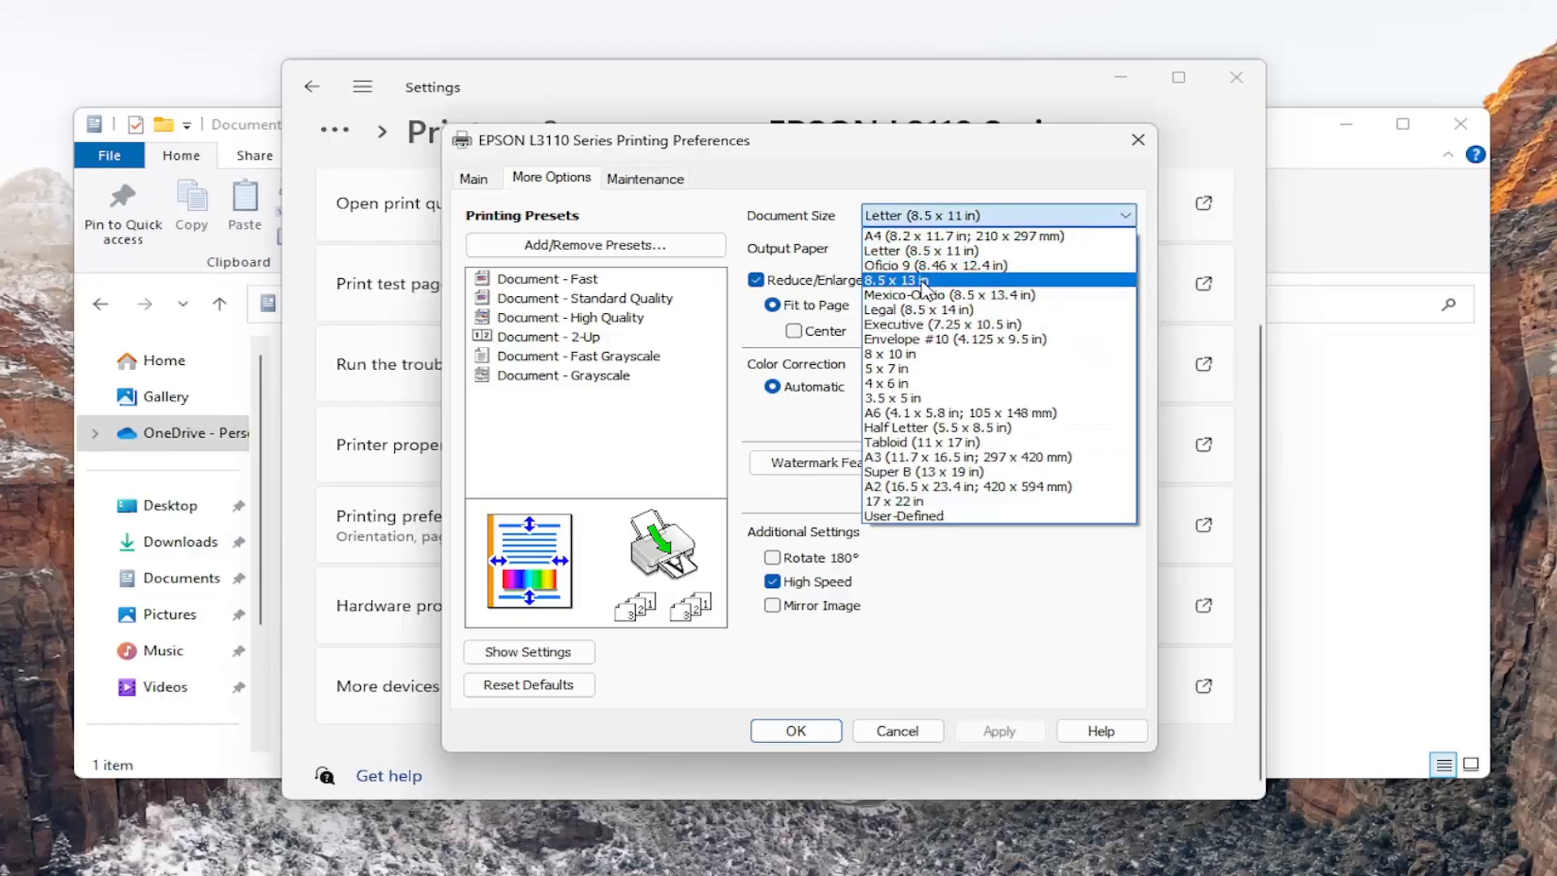
mouse_move(853, 266)
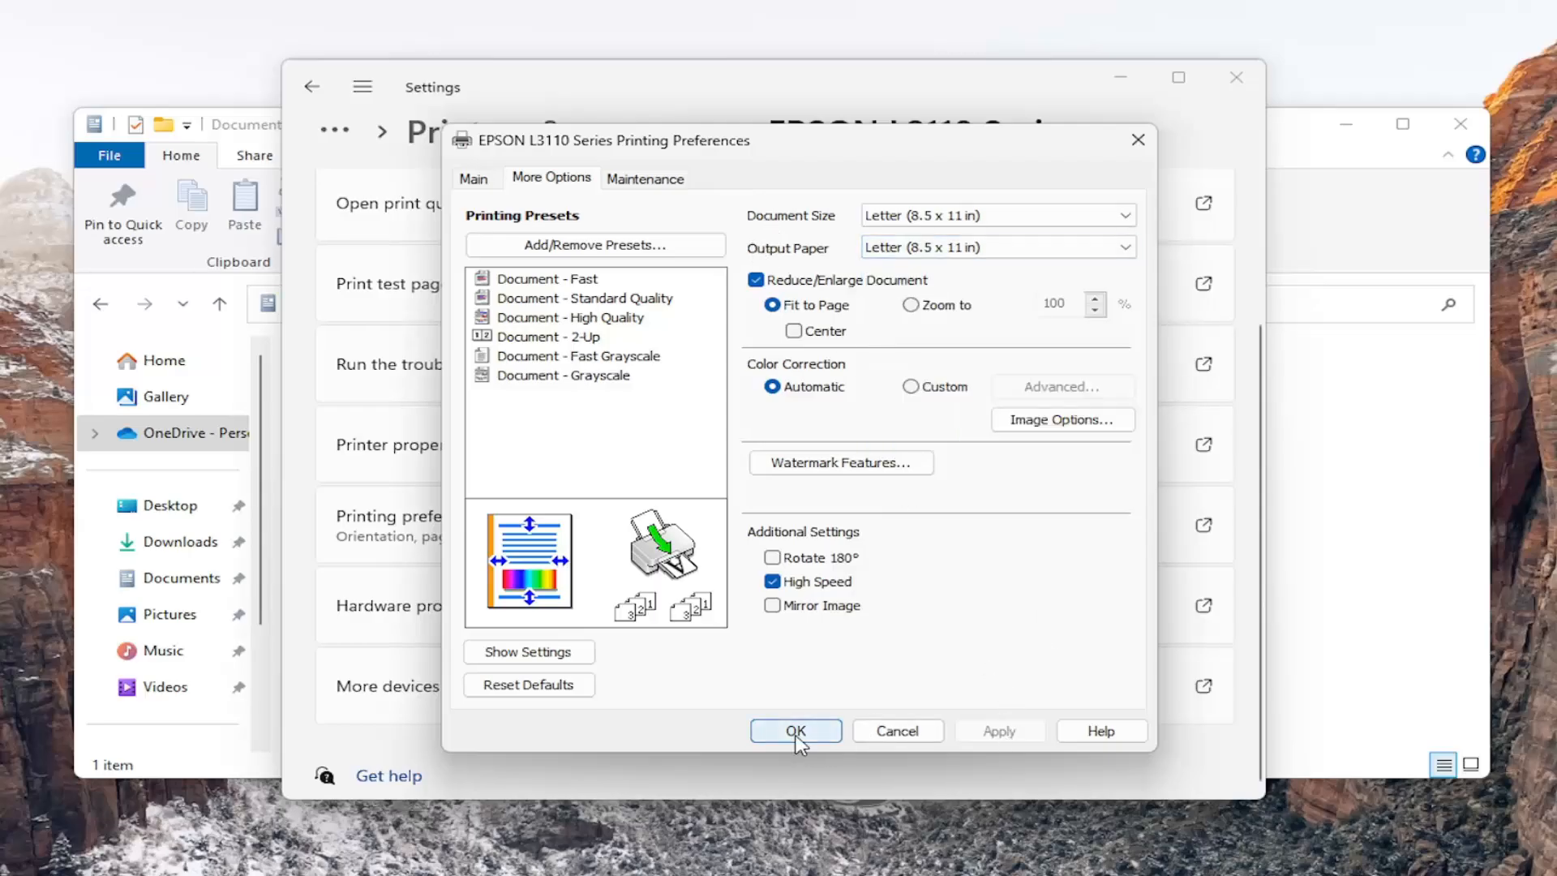
left_click(796, 730)
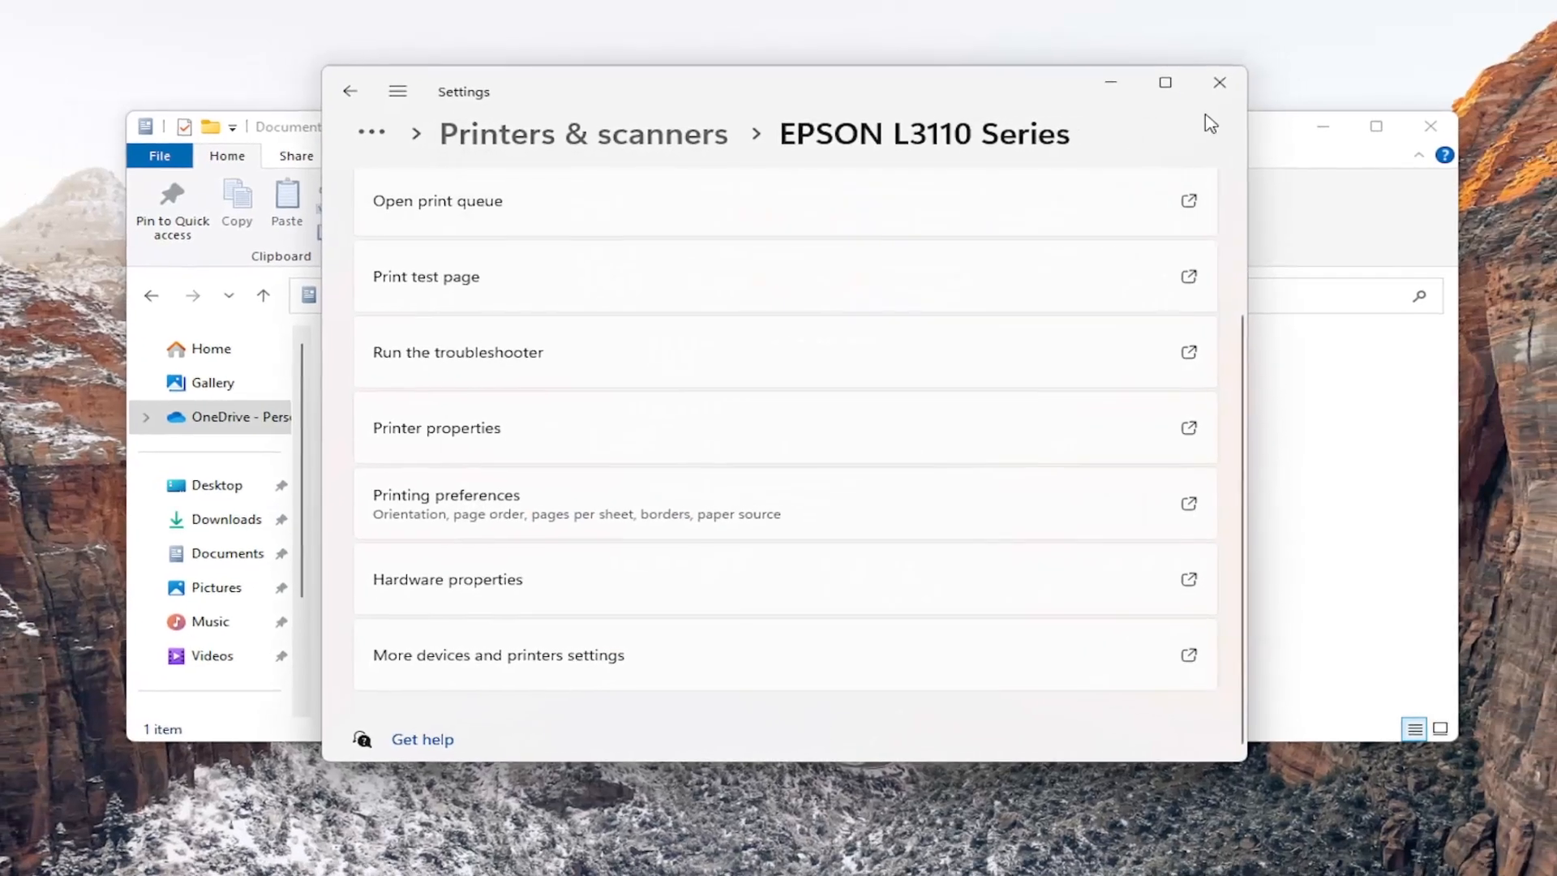